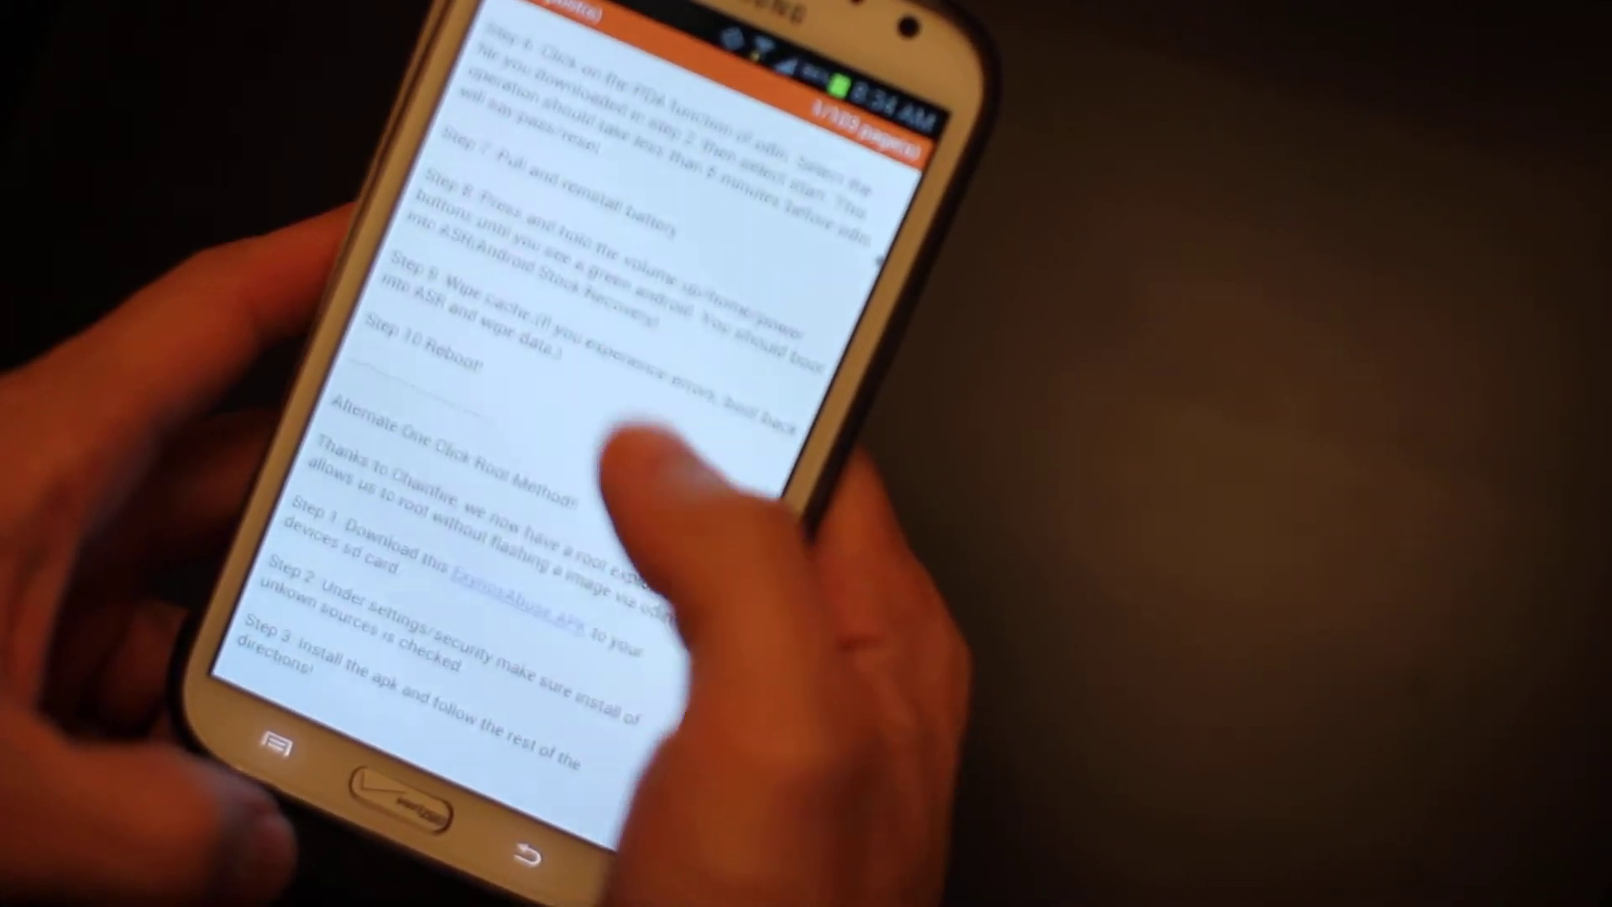
scroll("down", 3)
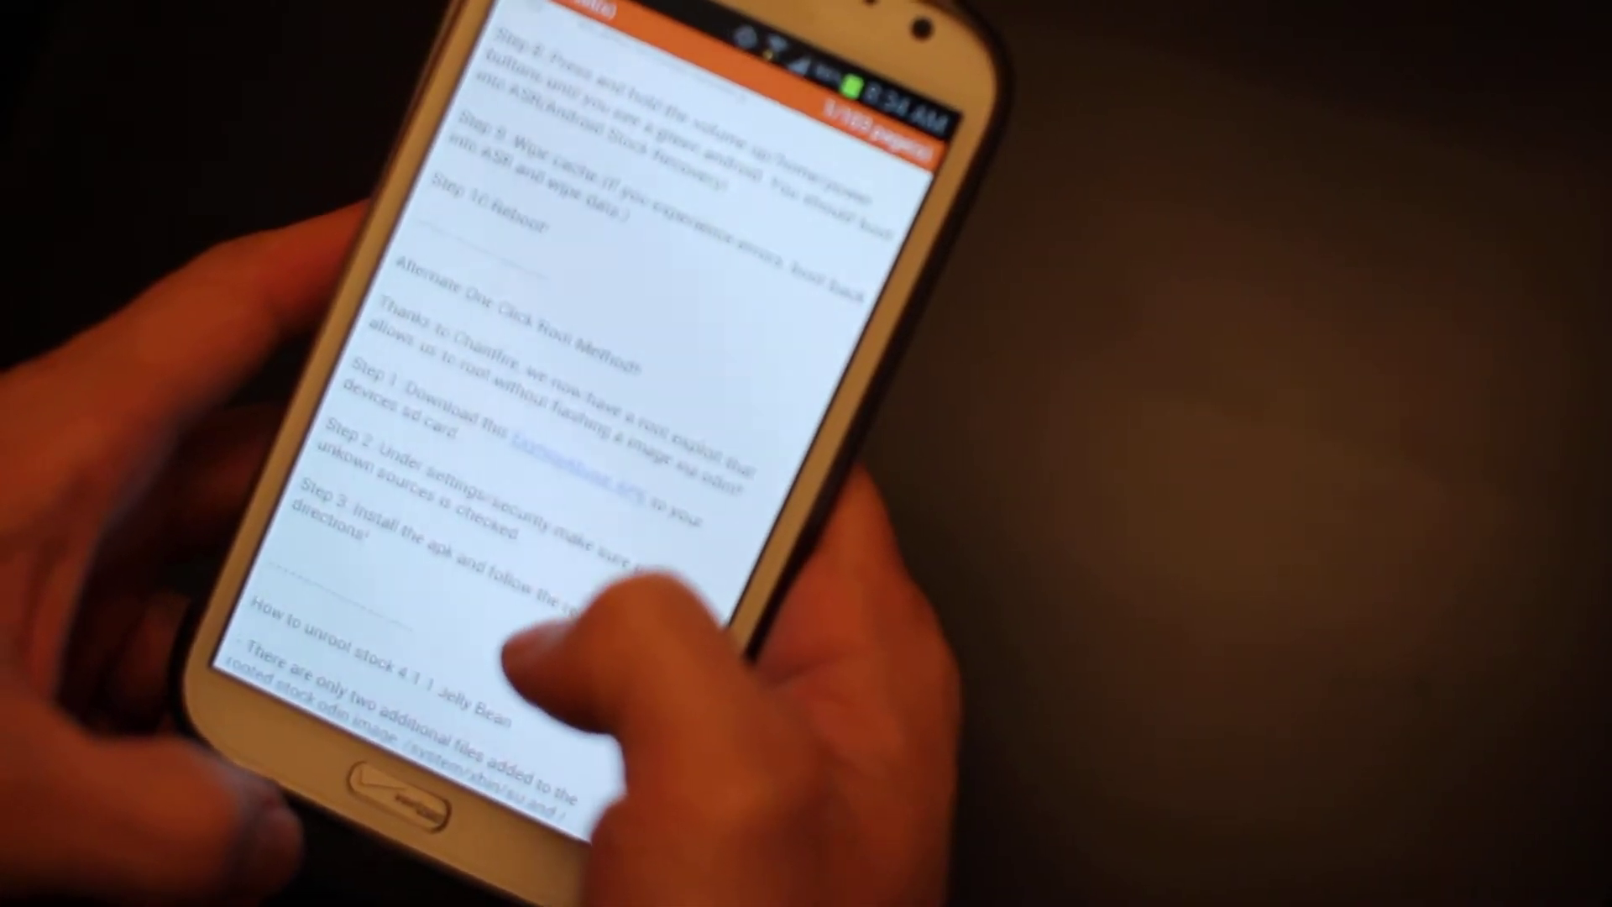